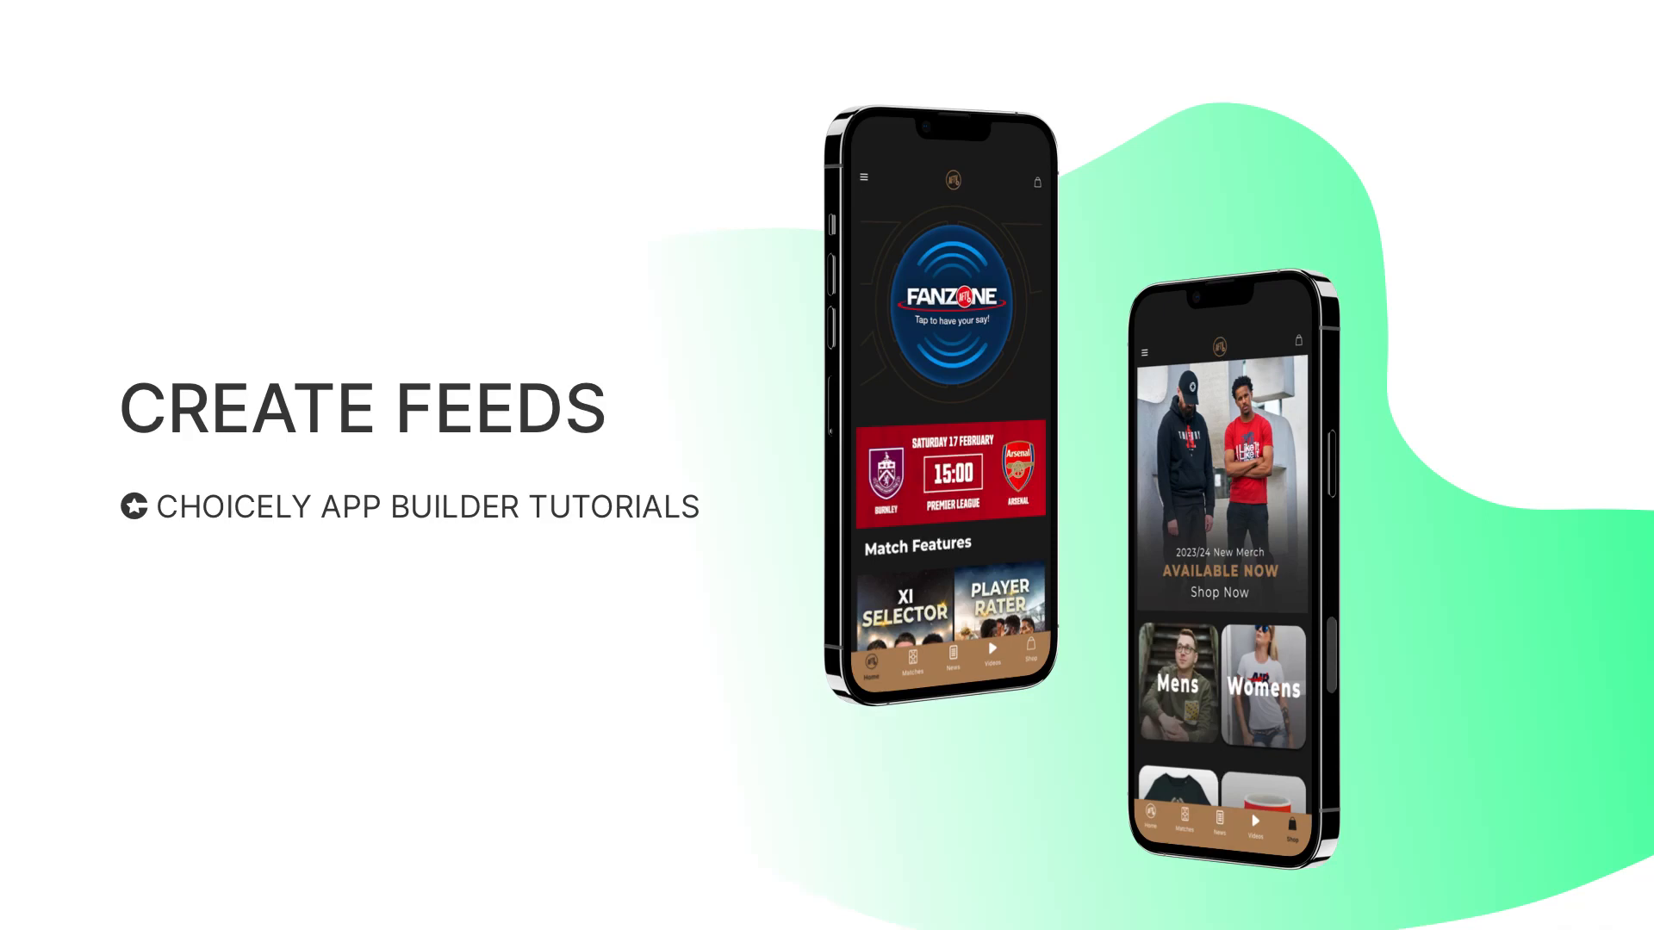
# Create a new feed named 'News' and open its empty feed builder.
pyautogui.click(124, 513)
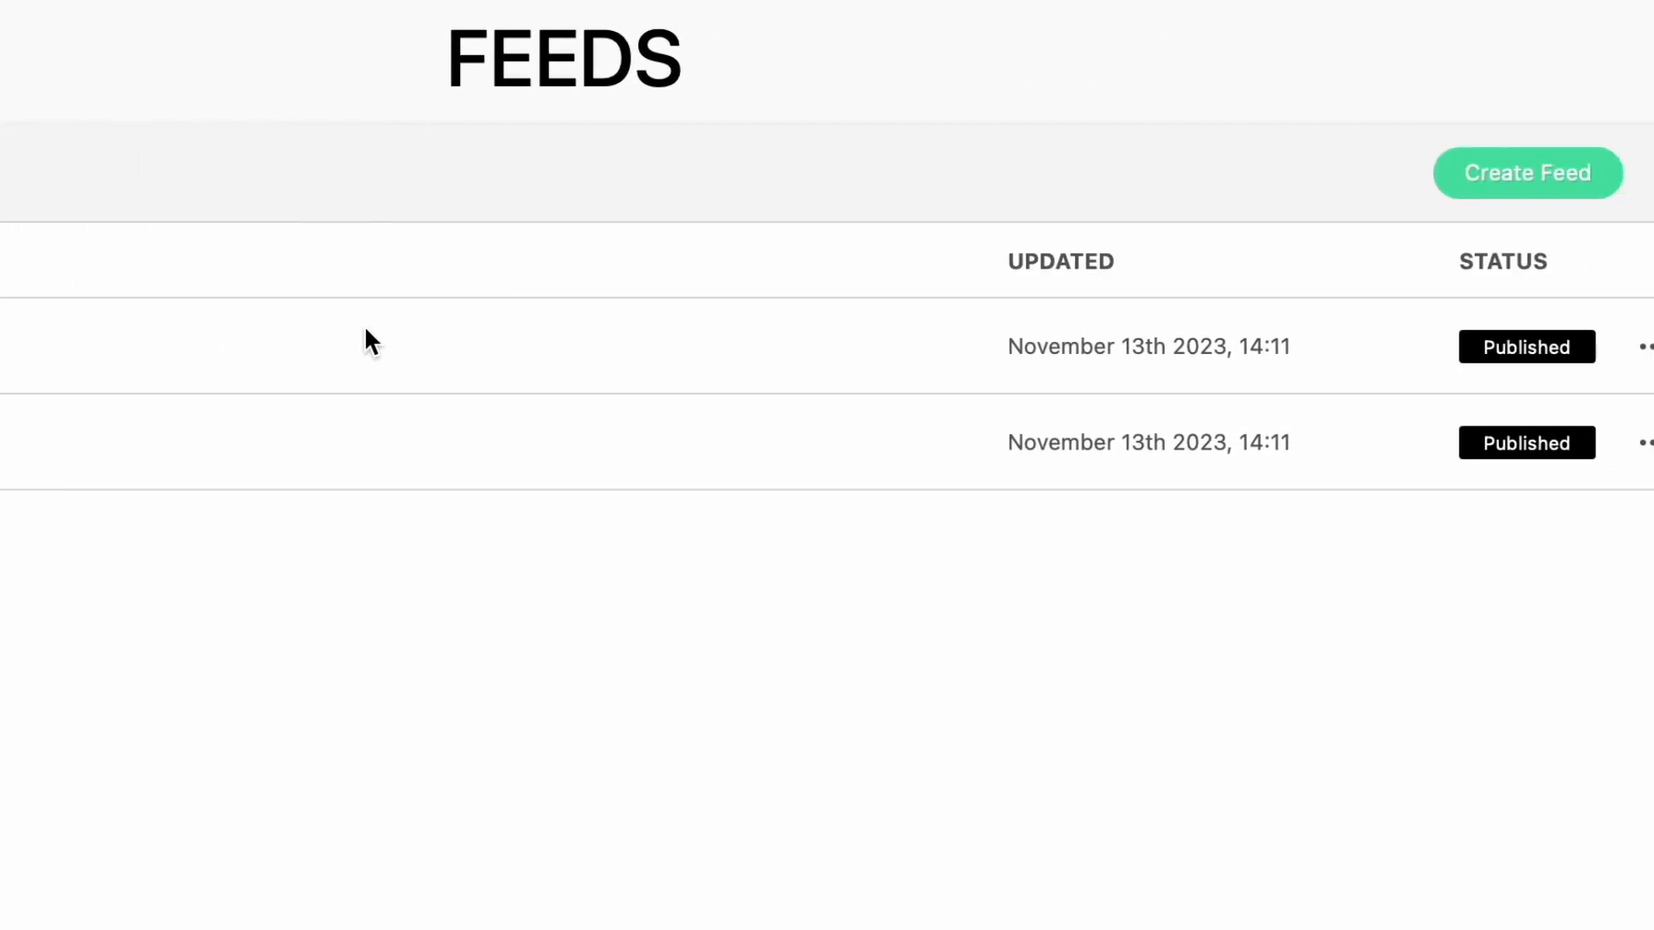
pyautogui.click(1526, 174)
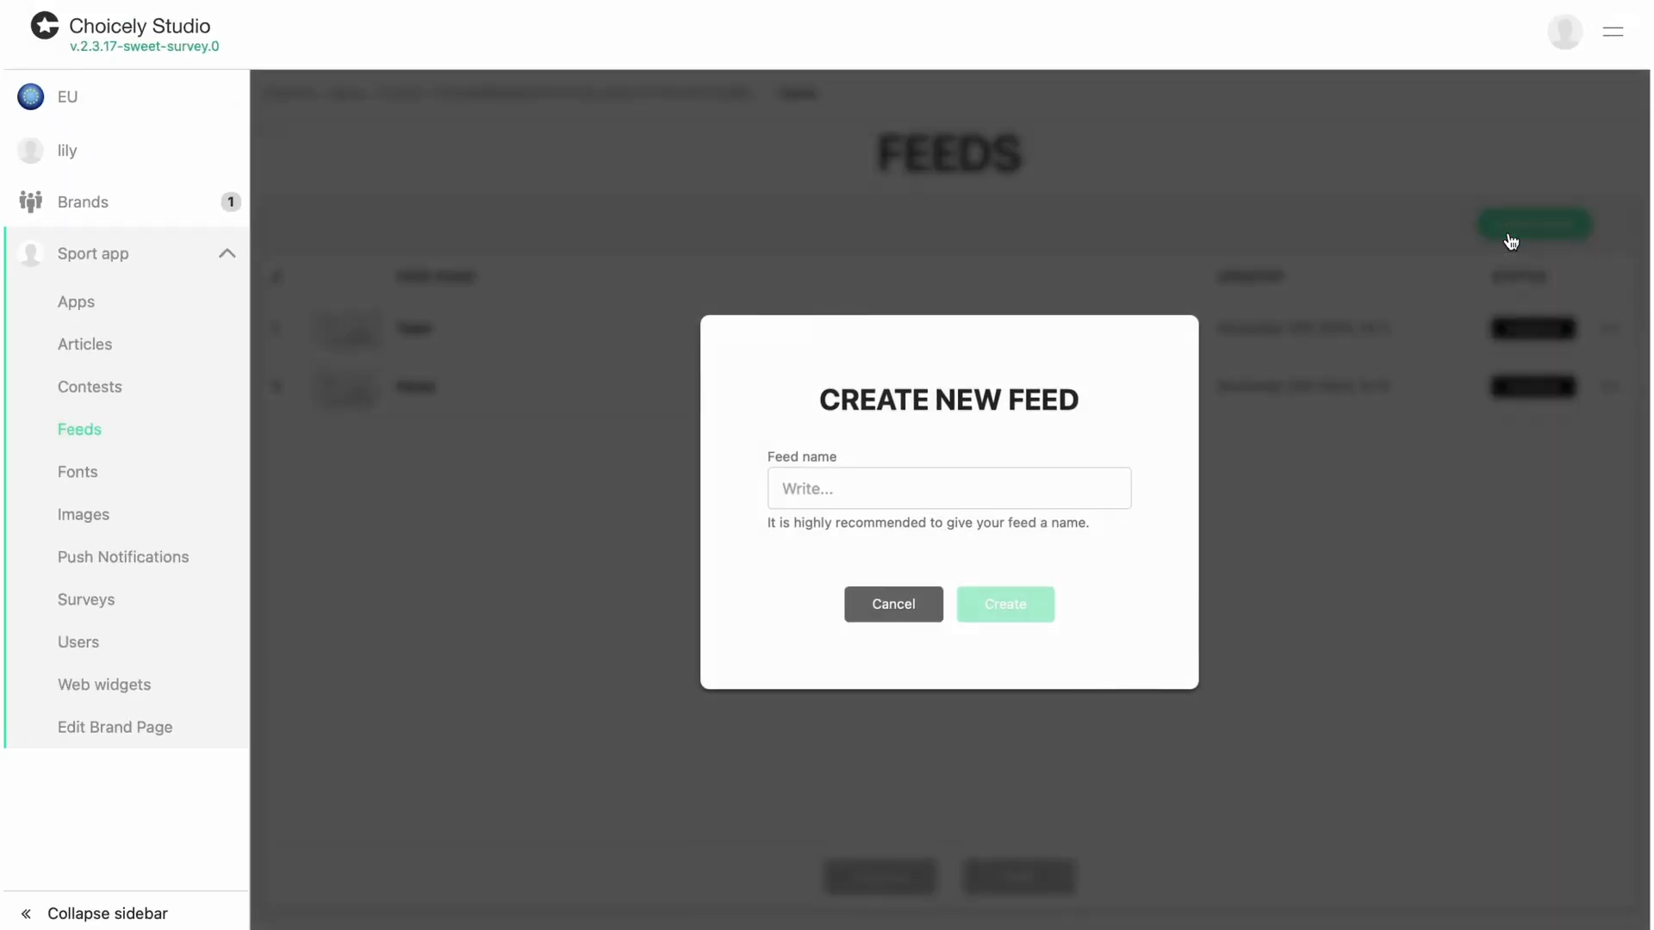
pyautogui.write('N')
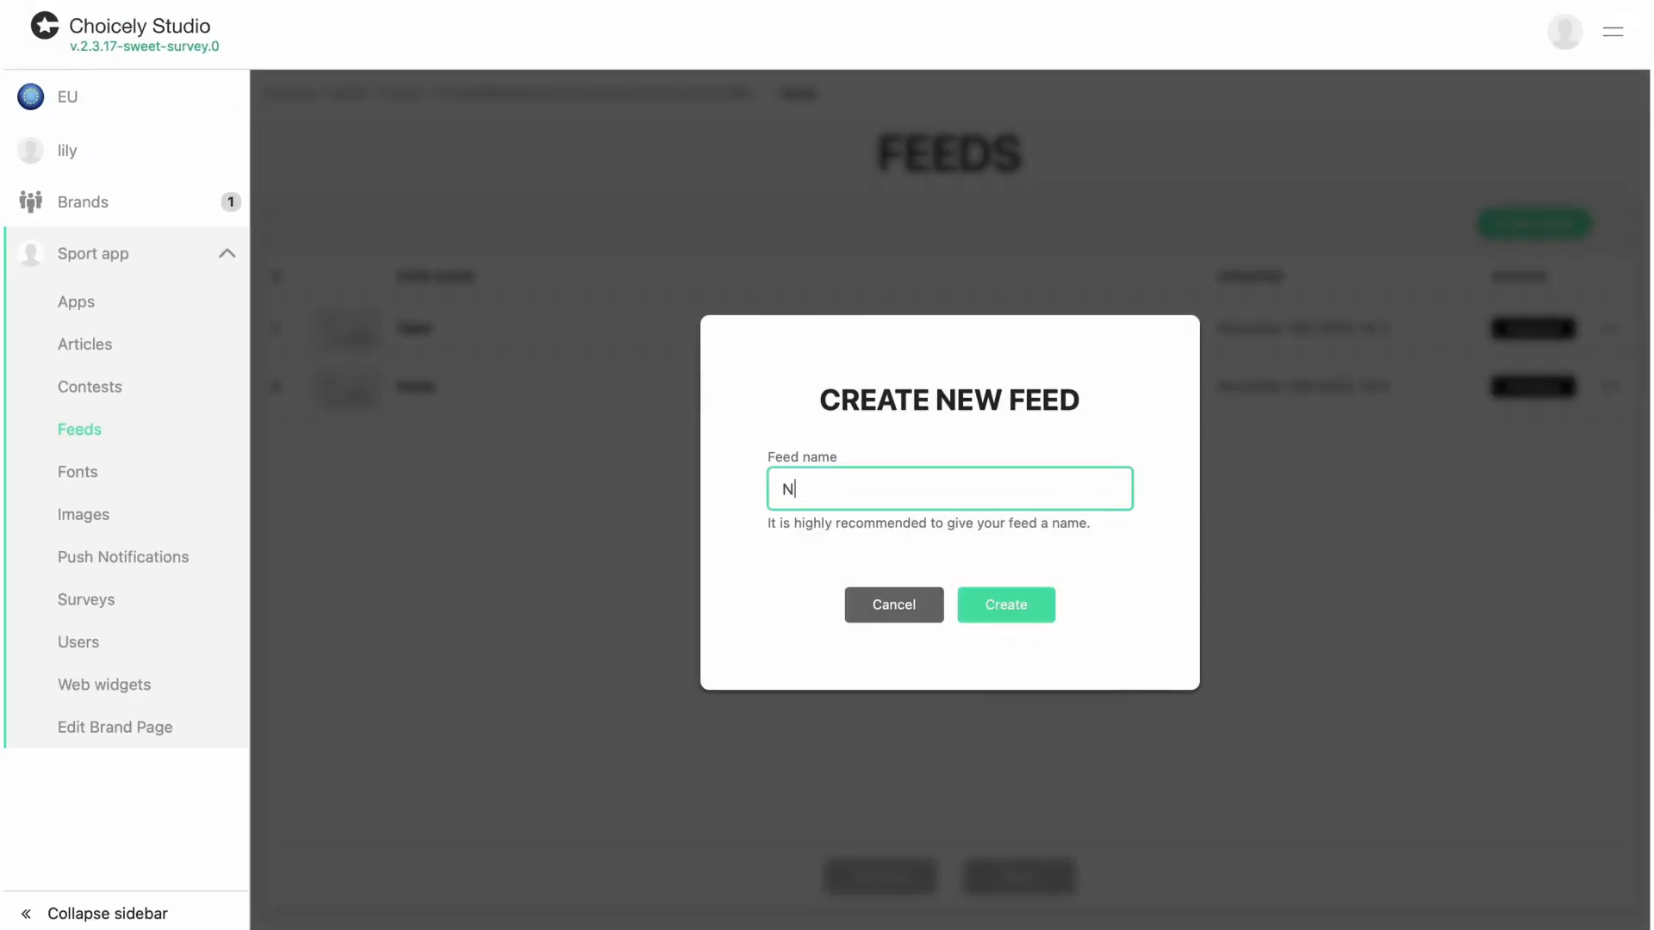
pyautogui.write('ews')
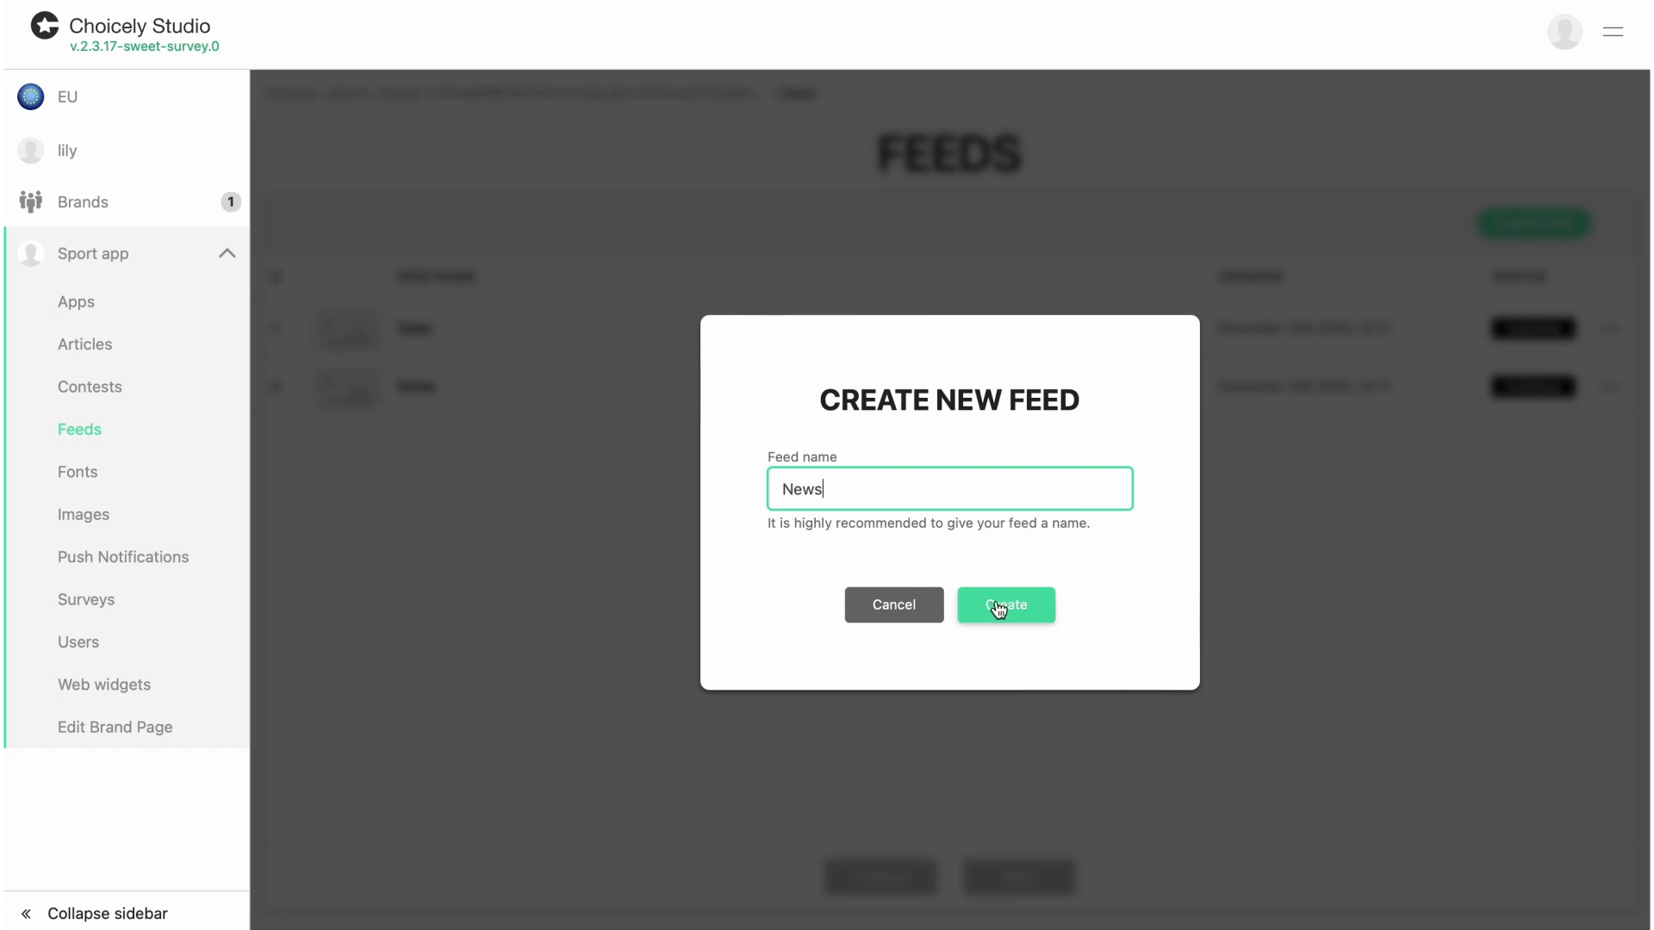
pyautogui.click(1004, 605)
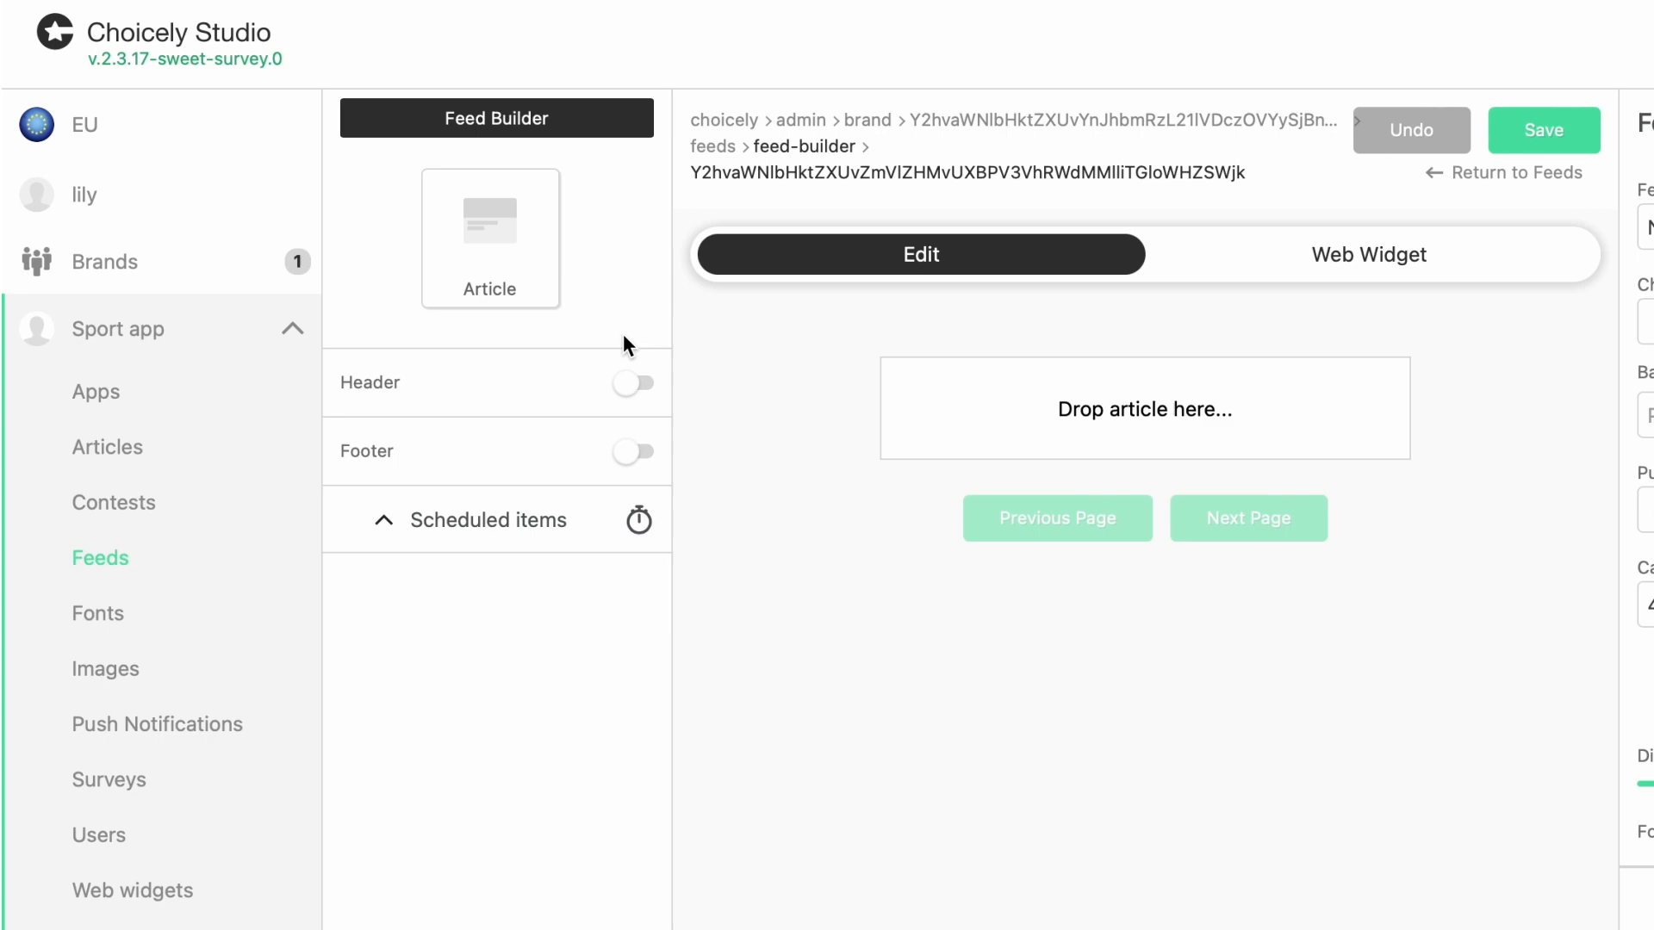
# Add Game highlights, Article Template 1 and Article Template 2 from the article list.
pyautogui.click(489, 237)
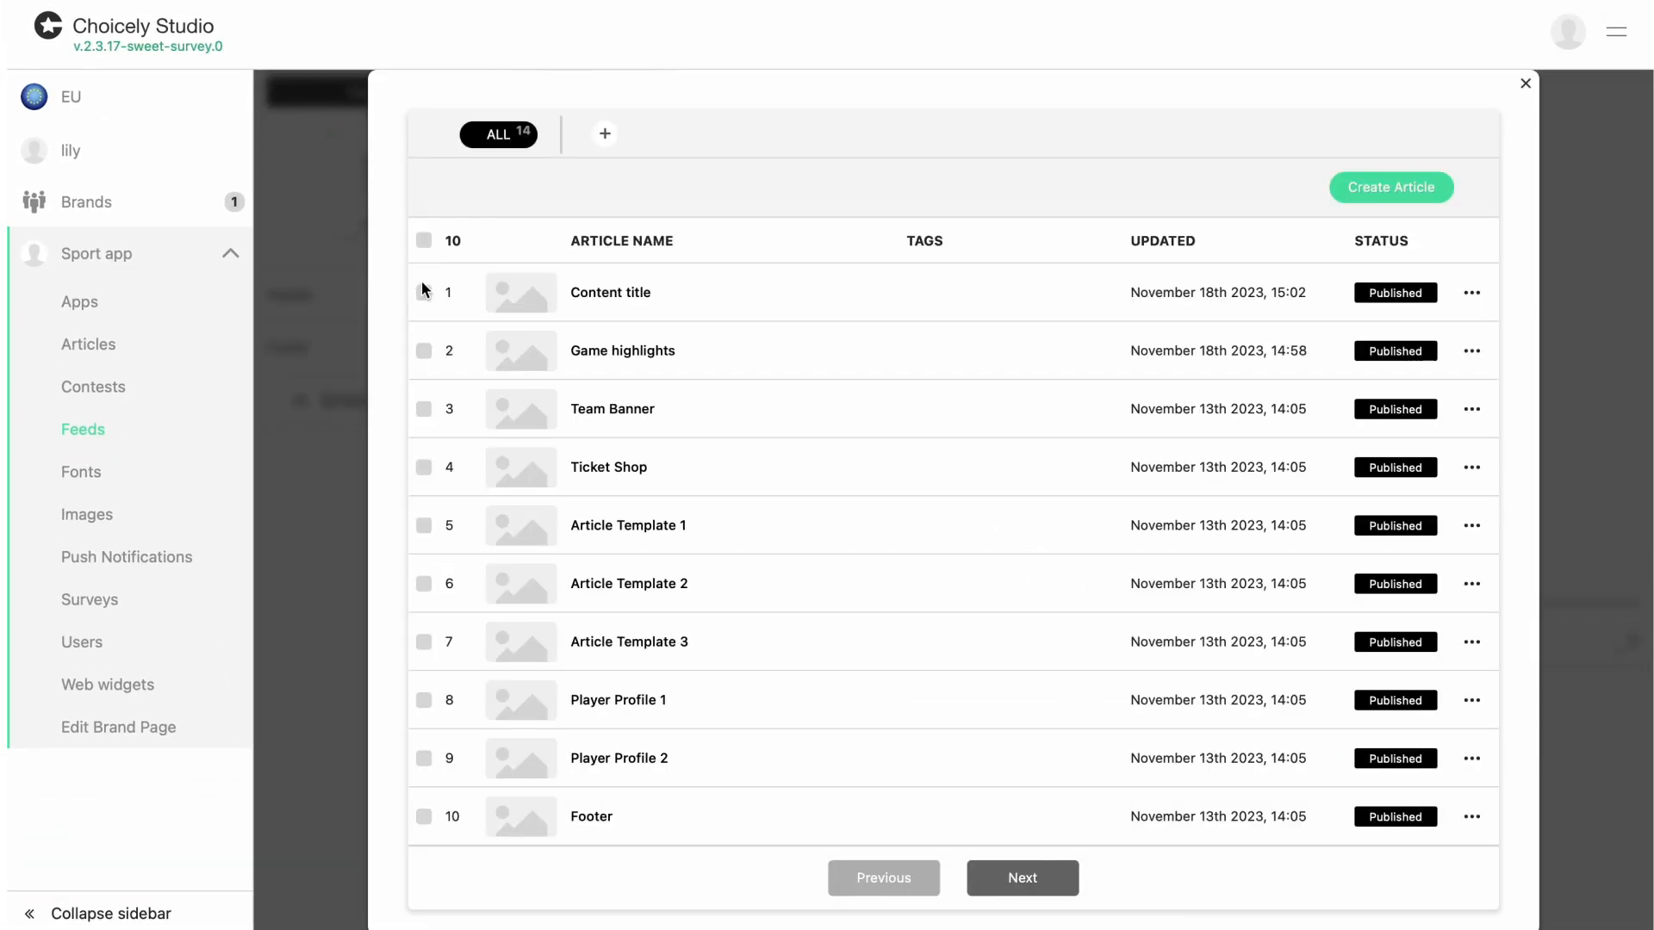
pyautogui.click(423, 351)
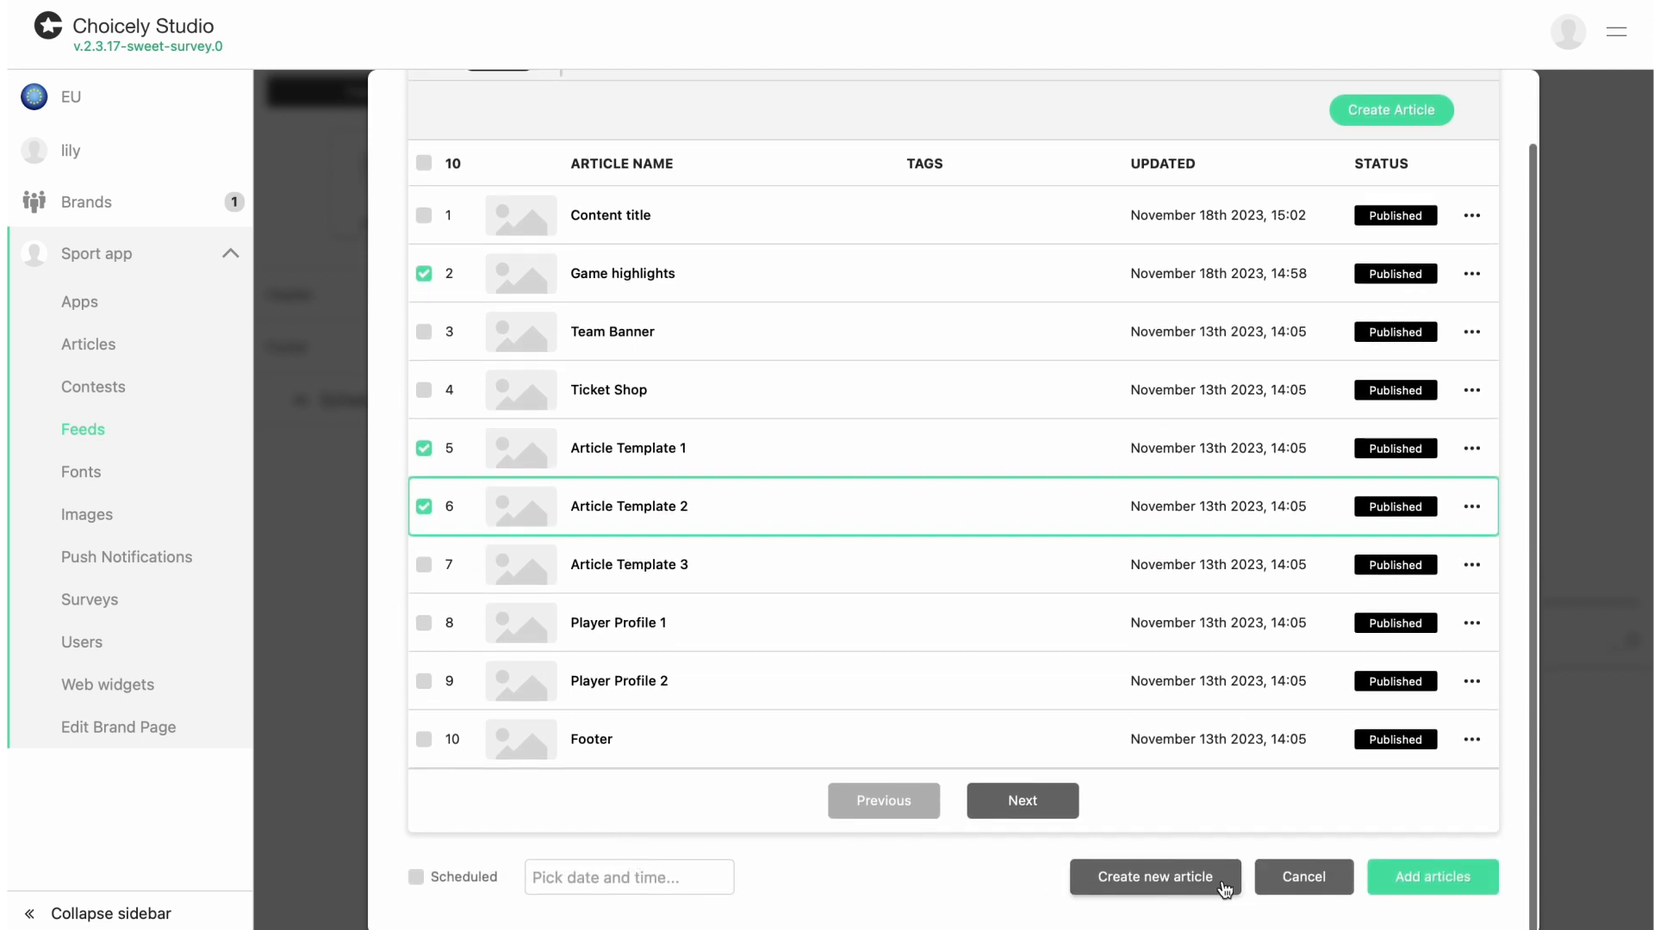
pyautogui.click(1432, 876)
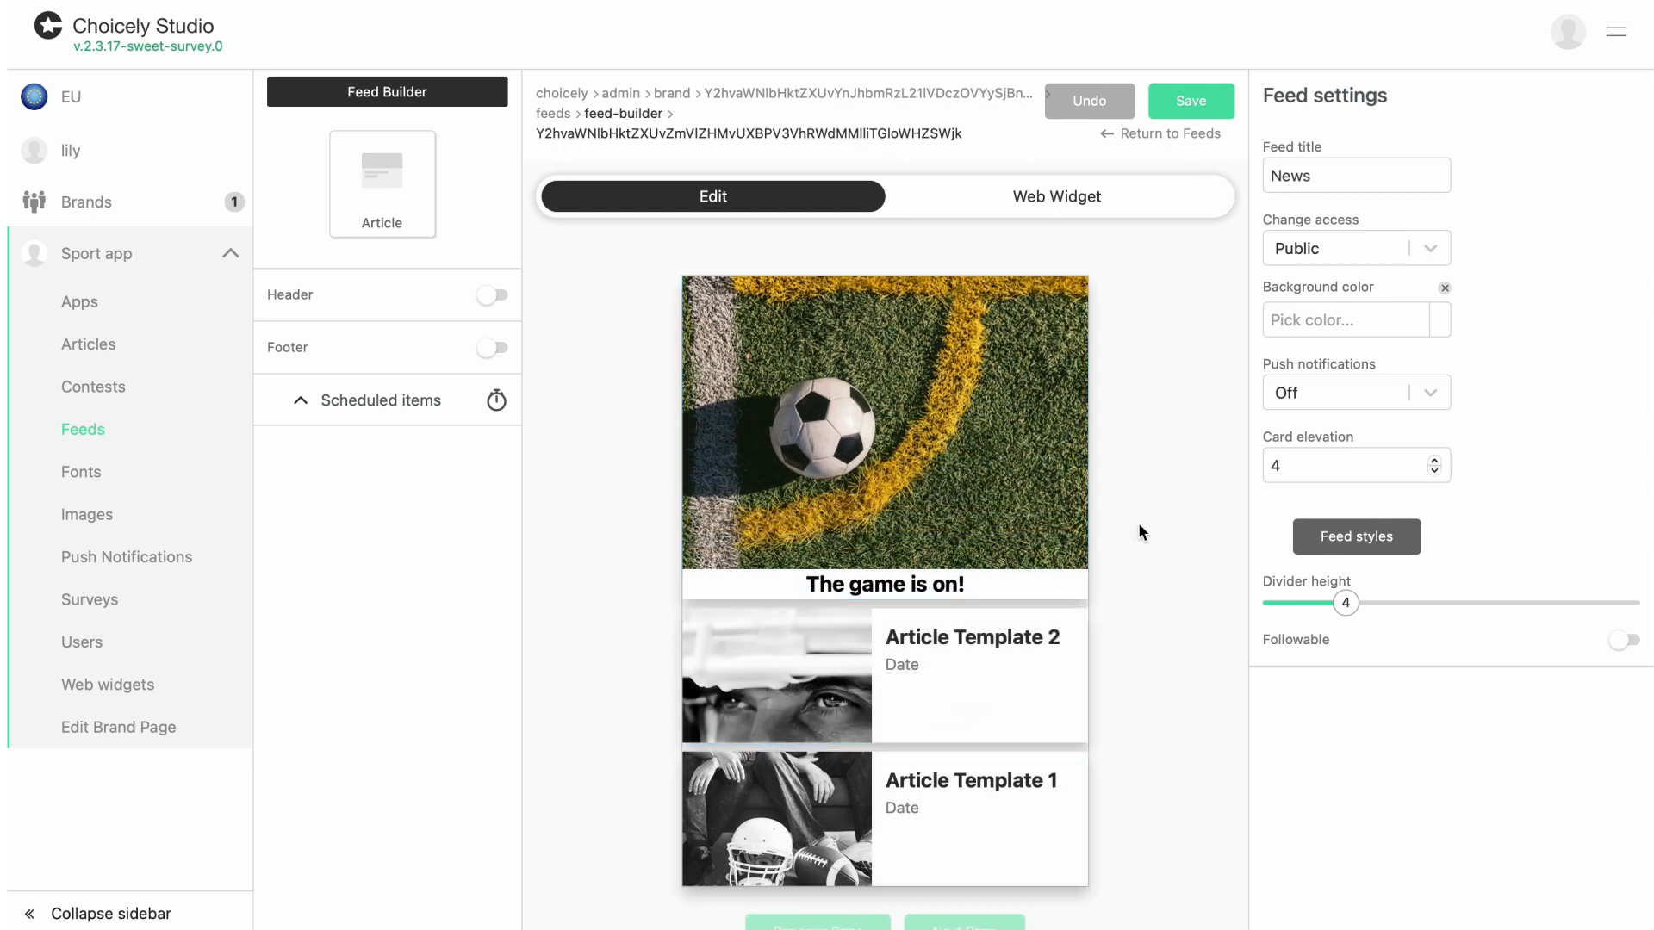
# Set the News feed background colour to dark grey #546767.
pyautogui.click(1345, 319)
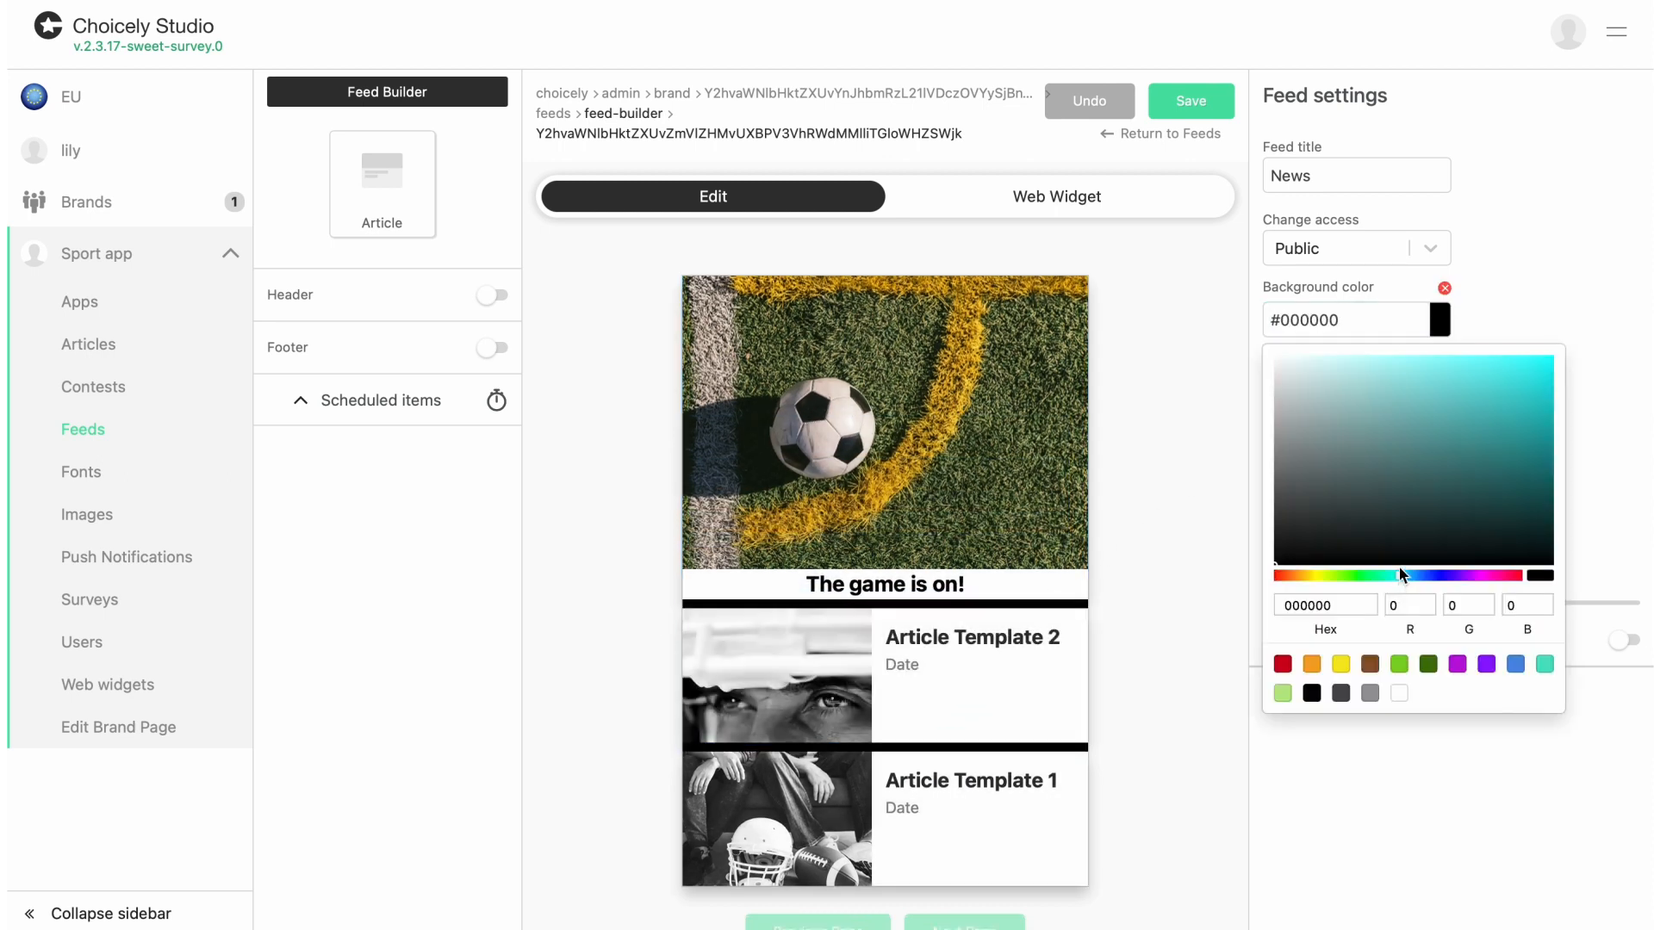
pyautogui.click(1325, 481)
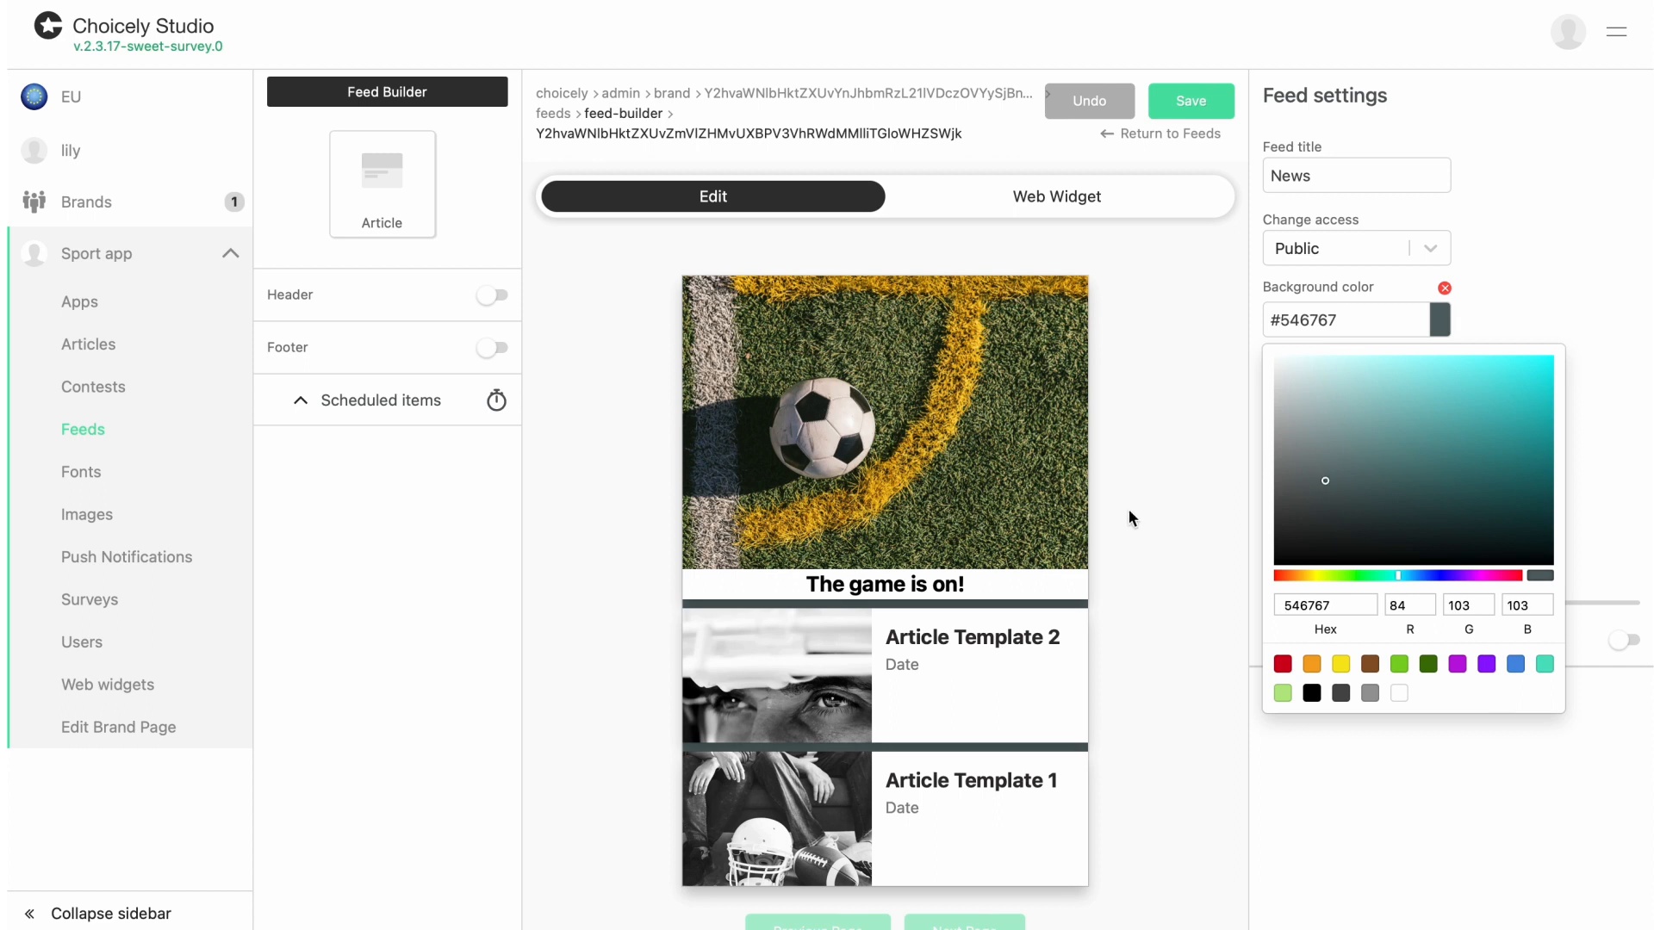
pyautogui.click(1131, 518)
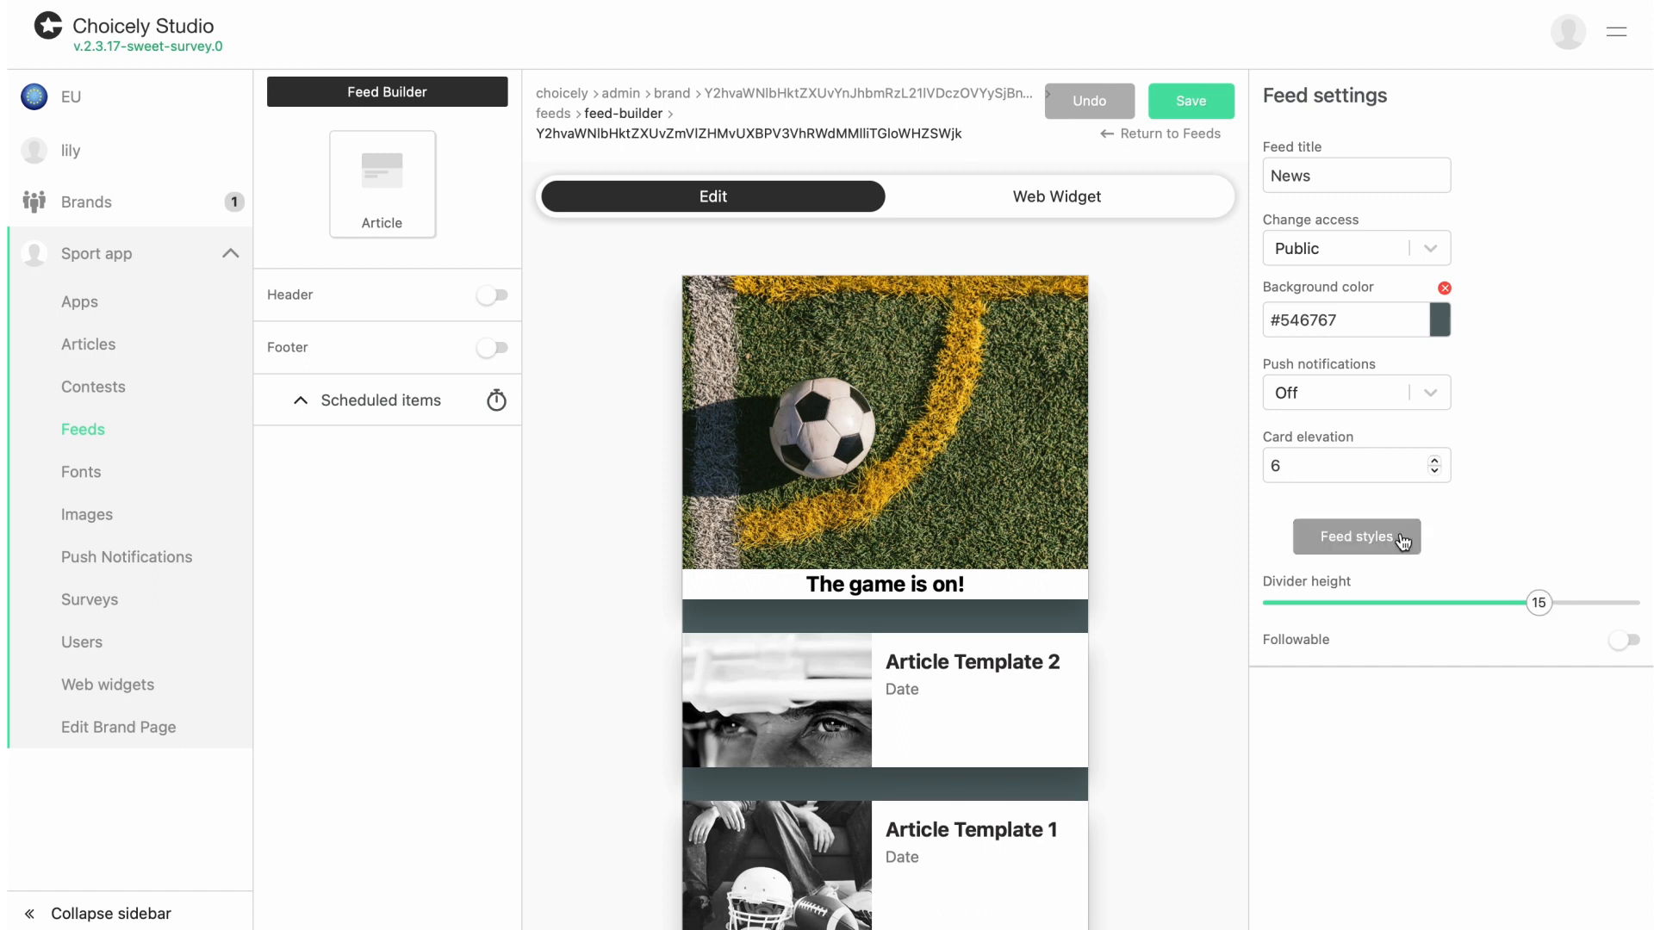
pyautogui.click(1357, 536)
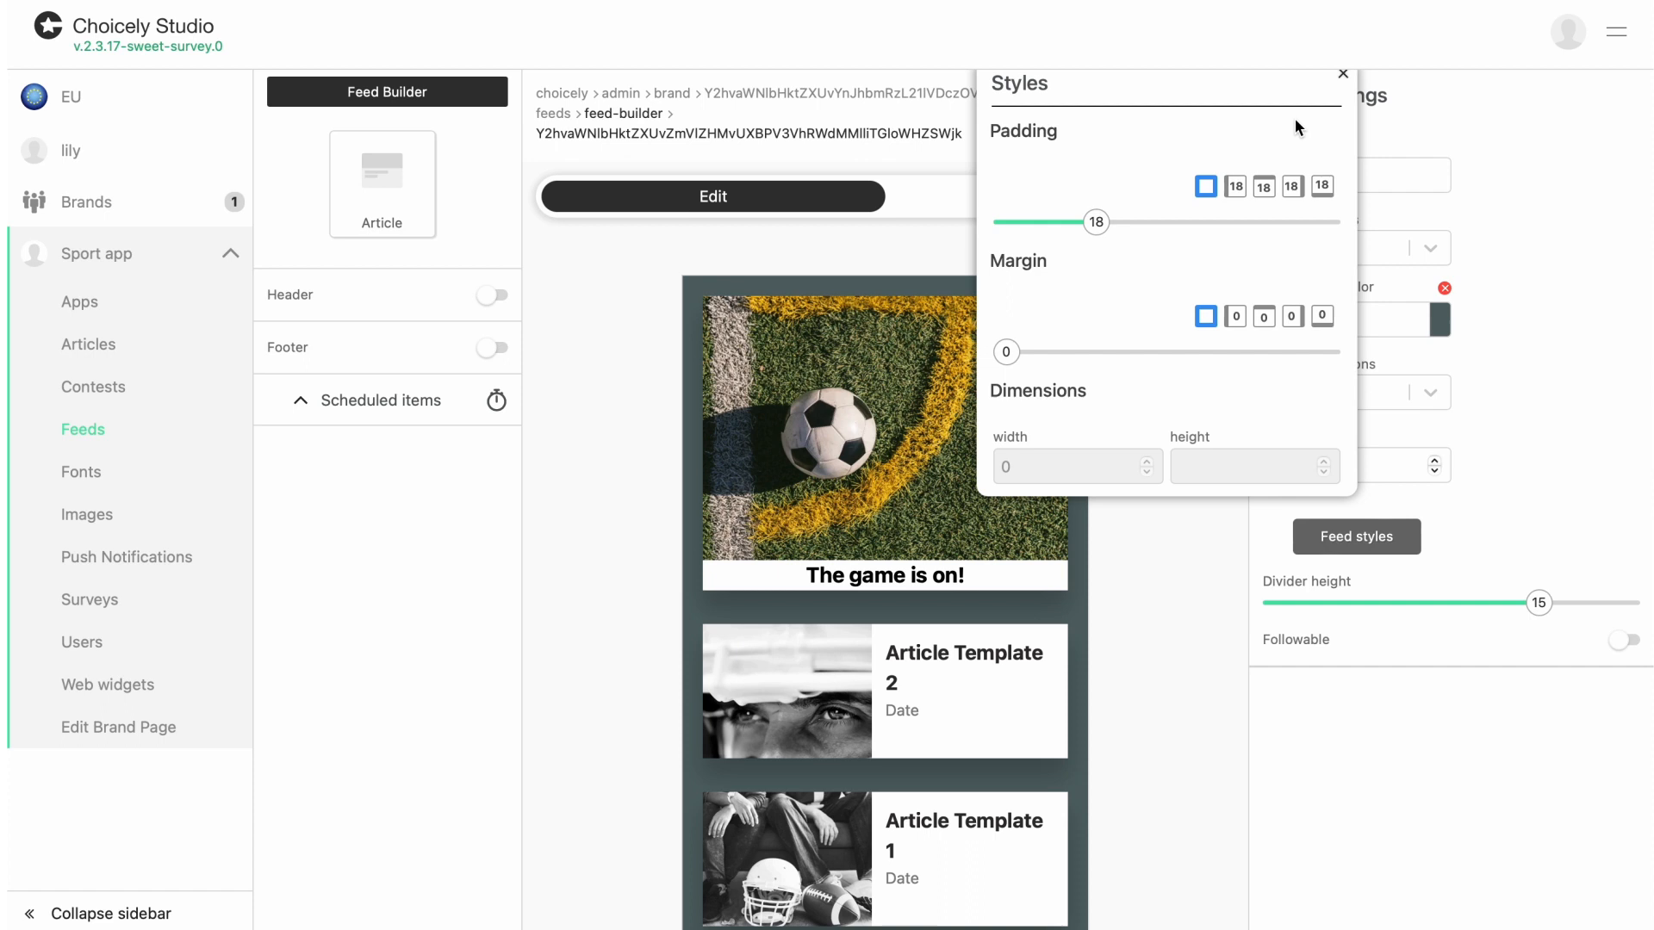
# Close the Styles popup and save the News feed.
pyautogui.click(1341, 74)
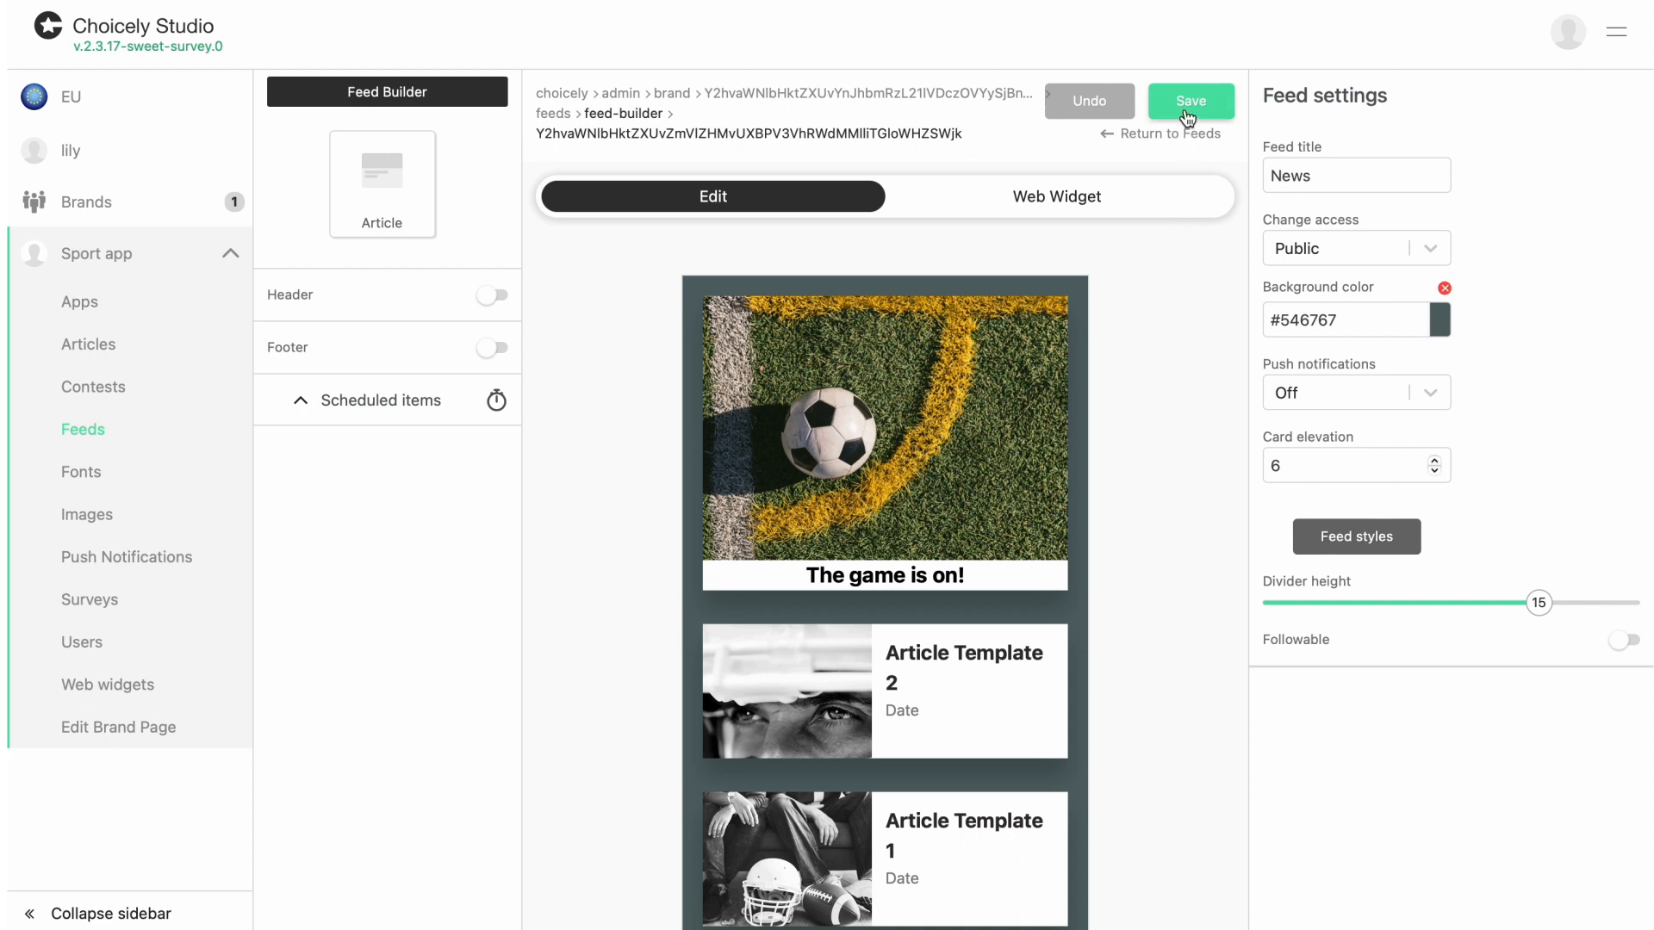
pyautogui.click(1190, 102)
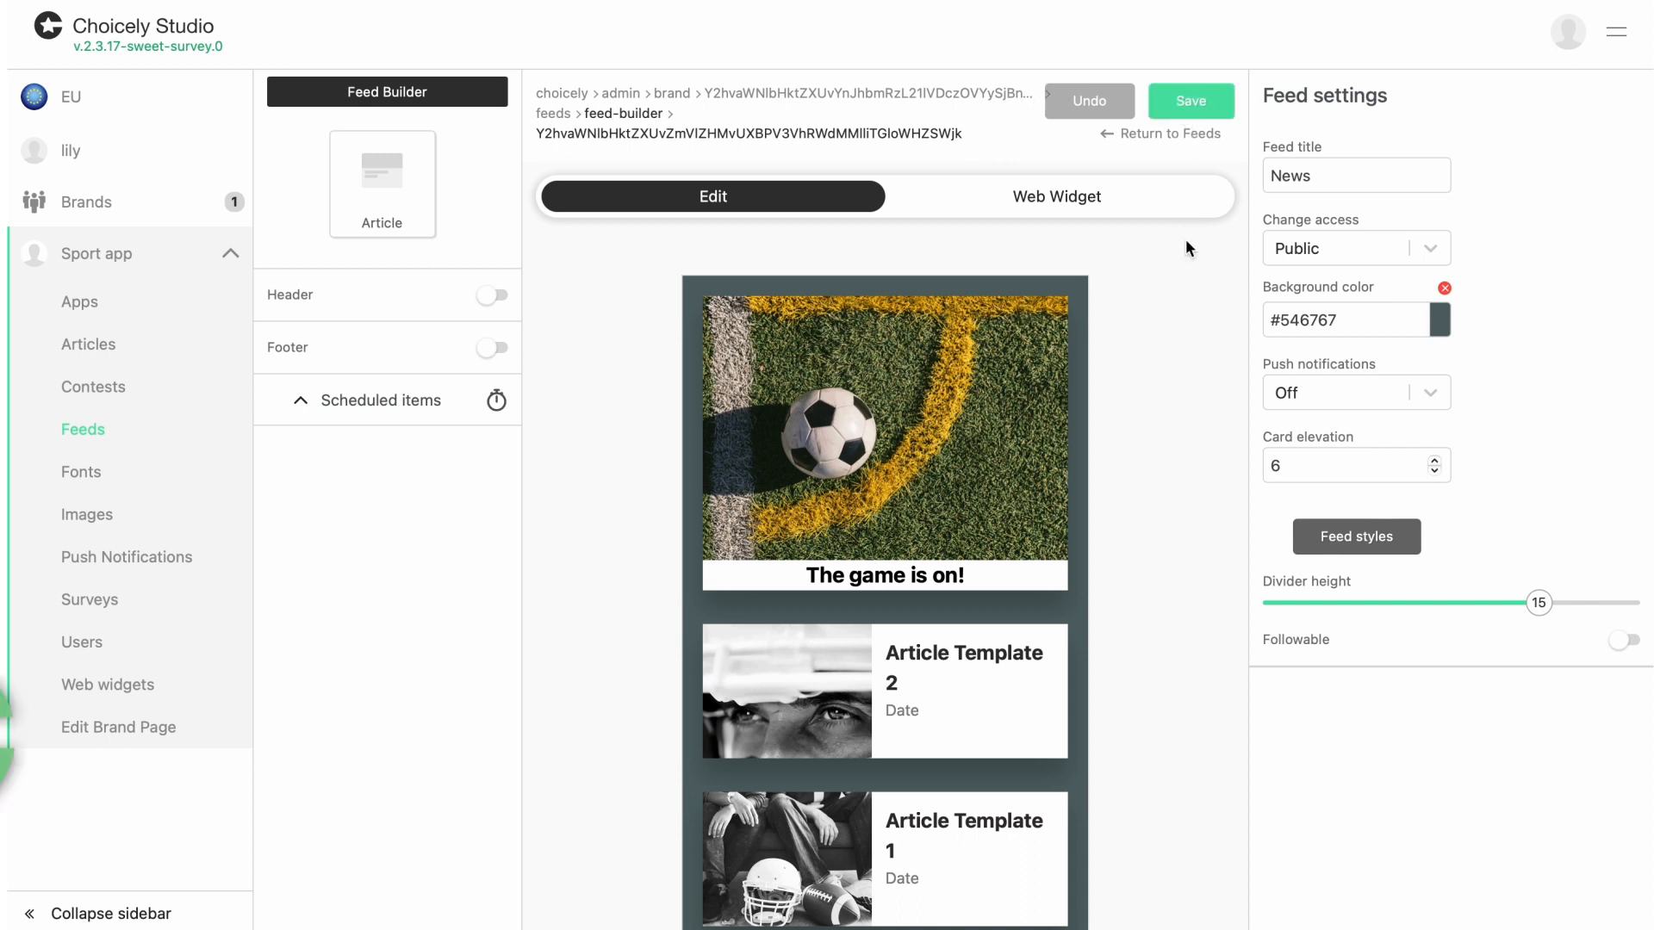